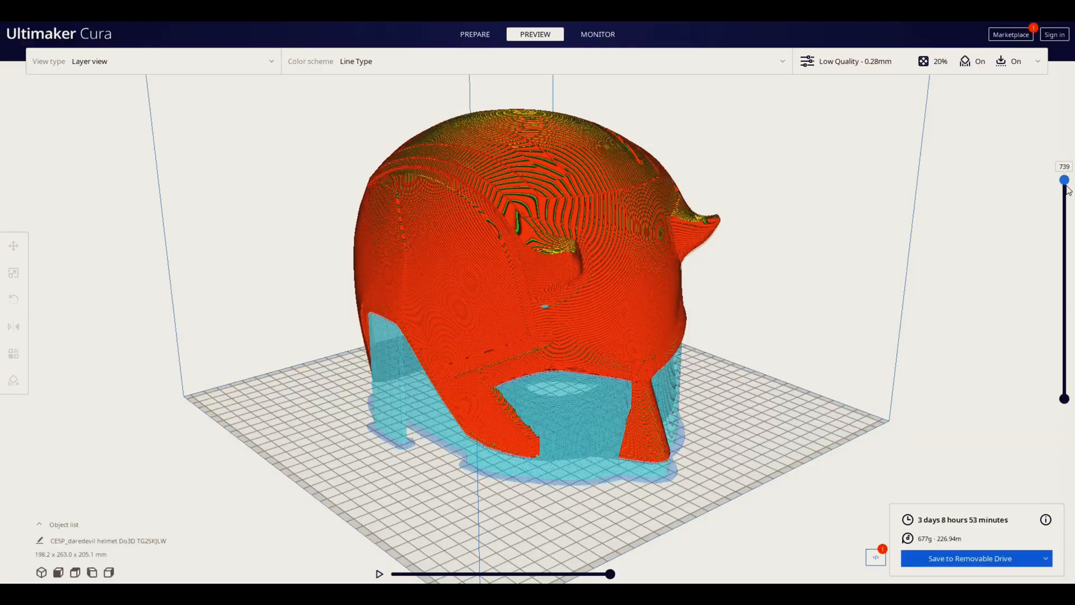
# - Scrub the layer slider down from 739 to about 223, exposing the helmet's lower shell and interior support
pyautogui.moveTo(1064, 179); pyautogui.dragTo(1064, 214)
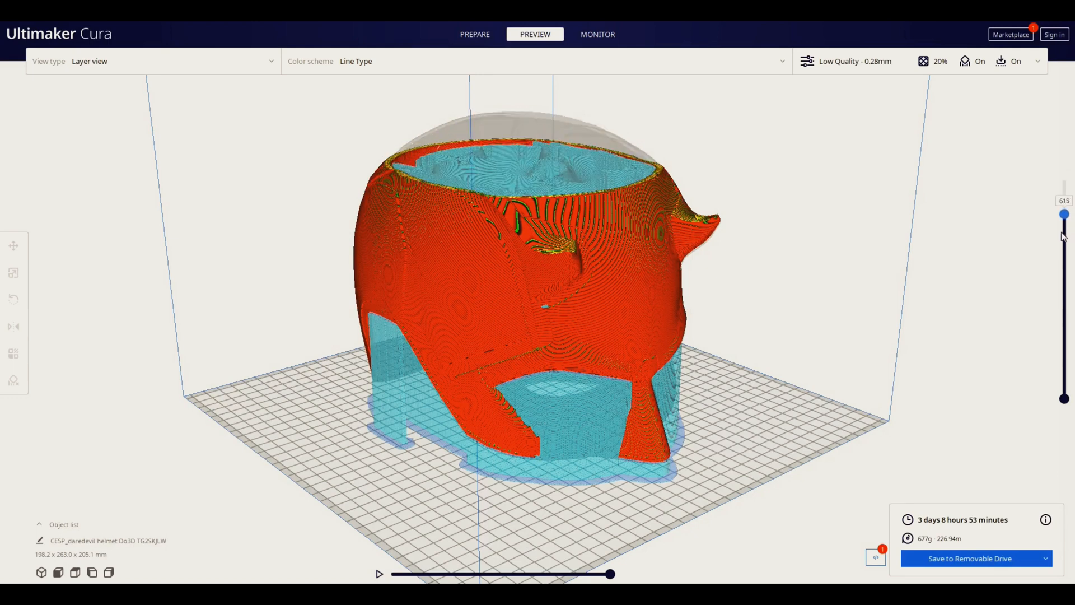
pyautogui.moveTo(1064, 214); pyautogui.dragTo(1064, 242)
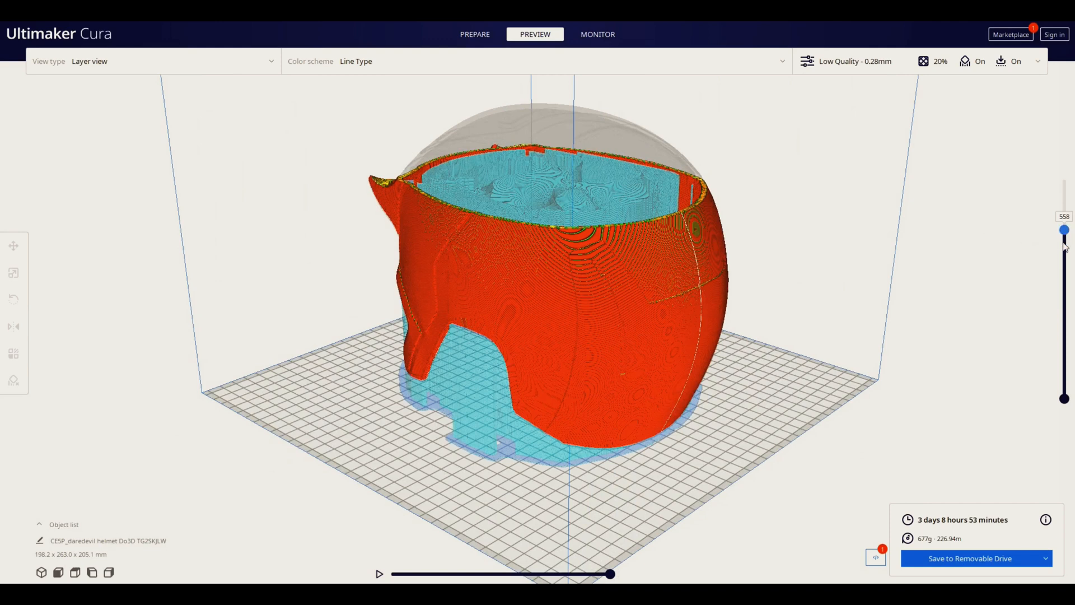
pyautogui.moveTo(1064, 231); pyautogui.dragTo(1064, 323)
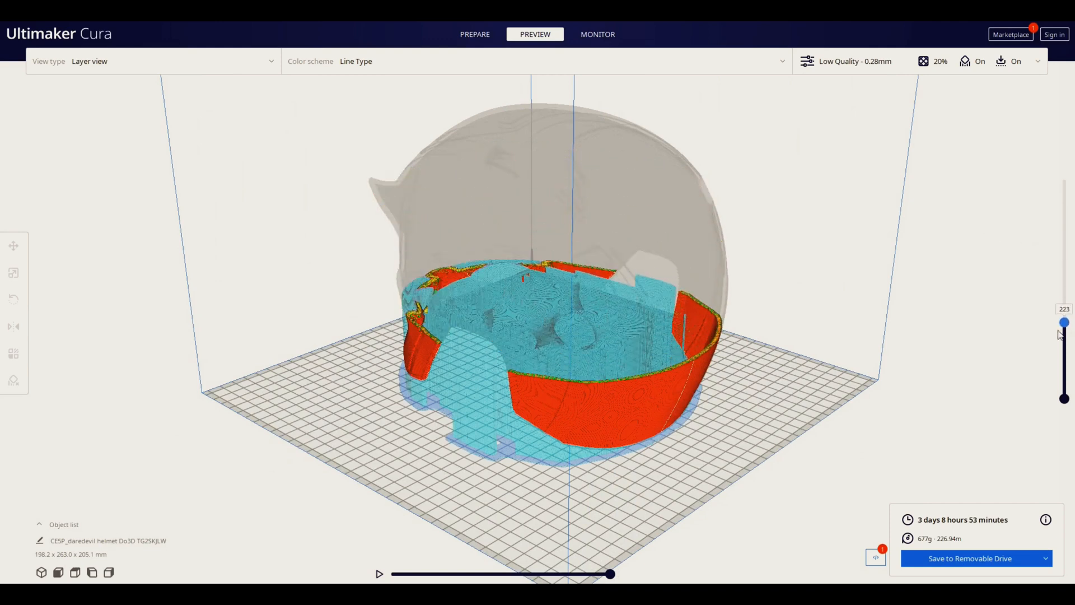